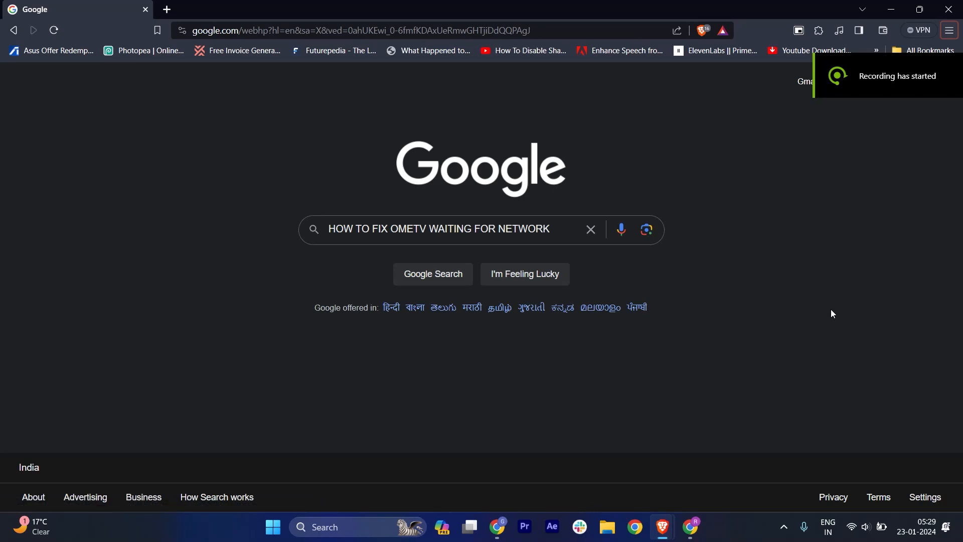
mouse_move(757, 381)
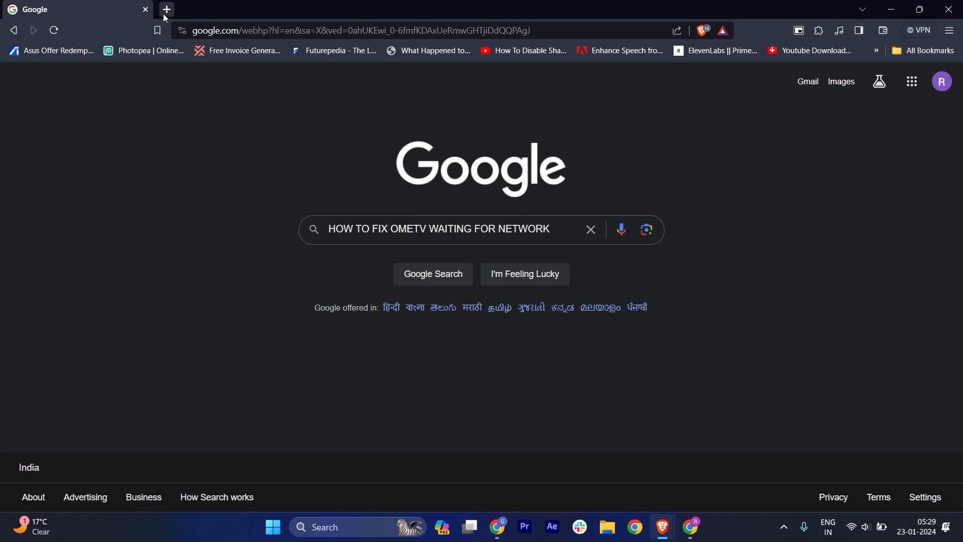
- Load the OmeTV video chat site in a new tab via an 'ome tv' address-bar search
click(165, 9)
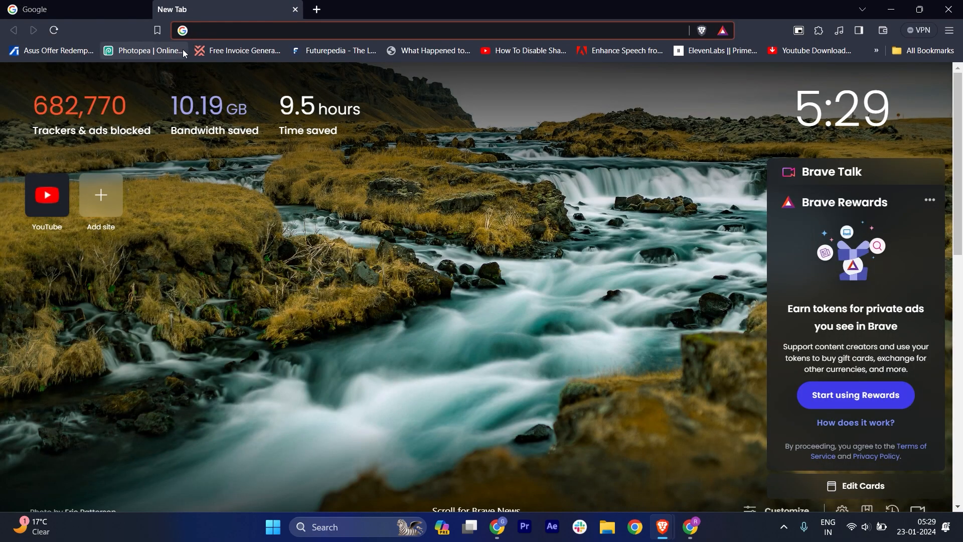
text(ome tv)
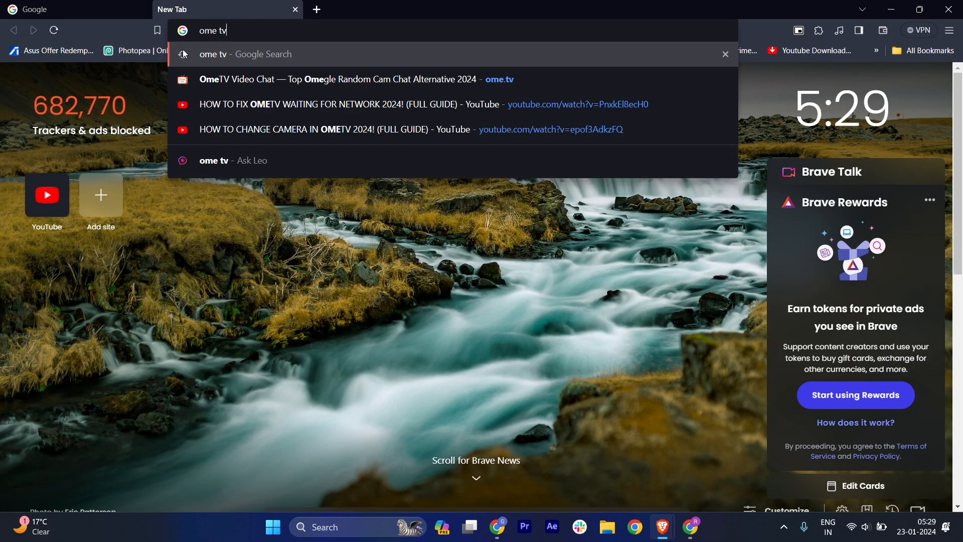
key(Return)
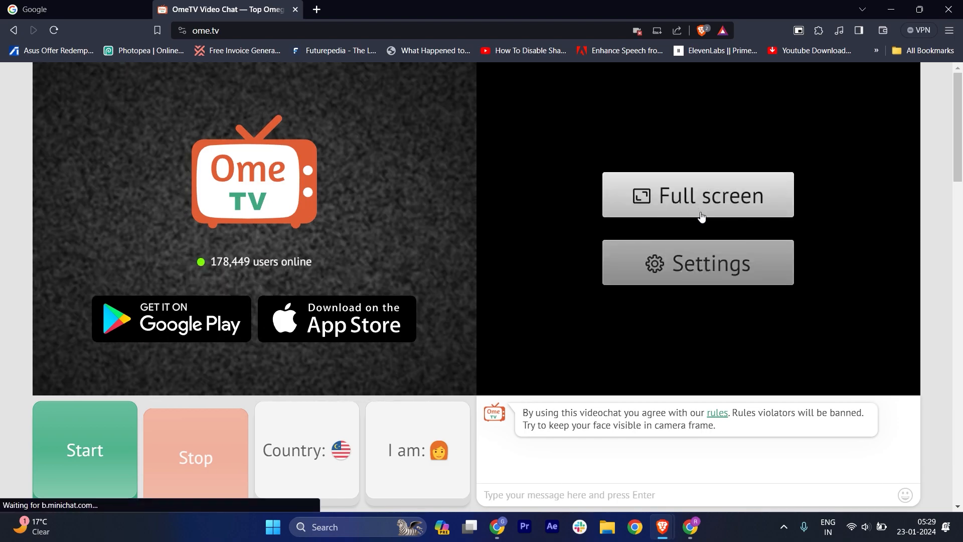
mouse_move(788, 329)
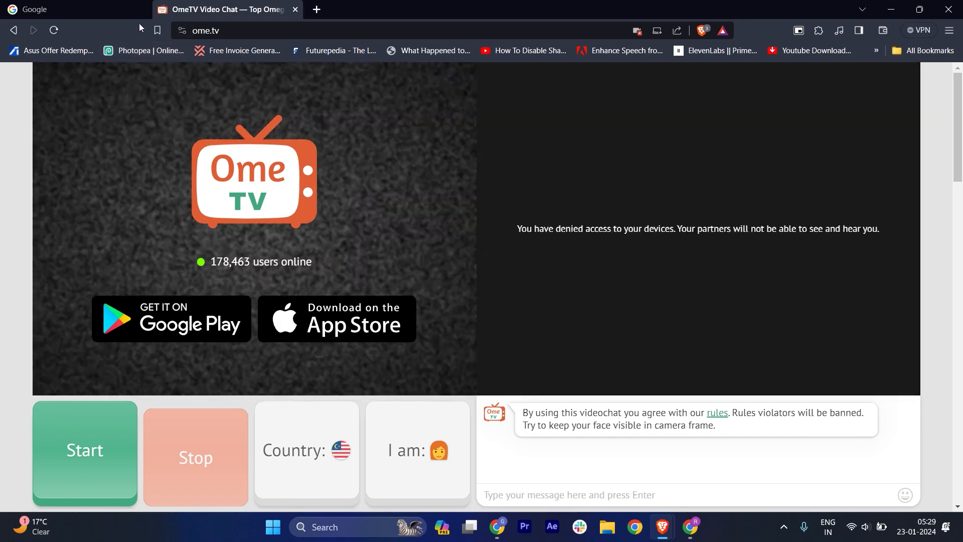
- Allow OmeTV to use the camera in site permissions and reload the page
click(182, 30)
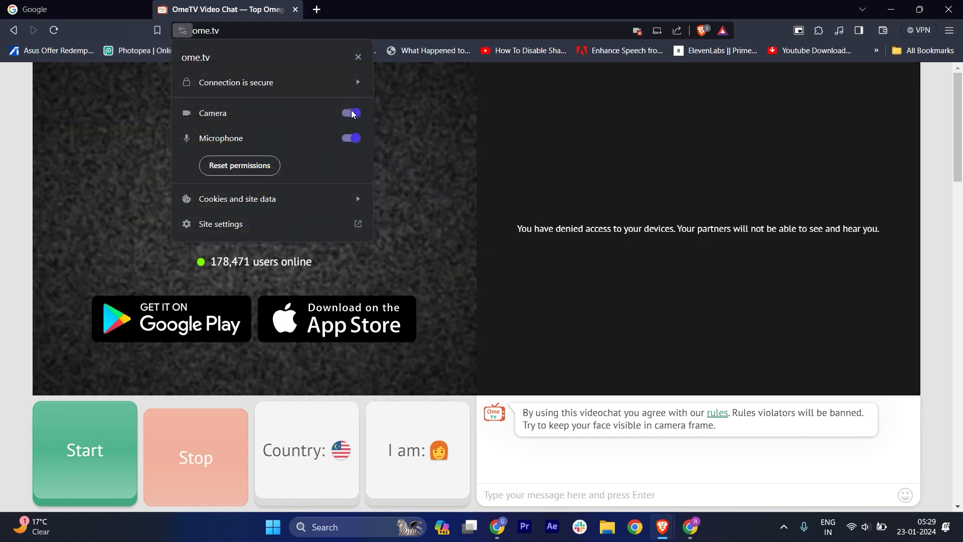
click(351, 113)
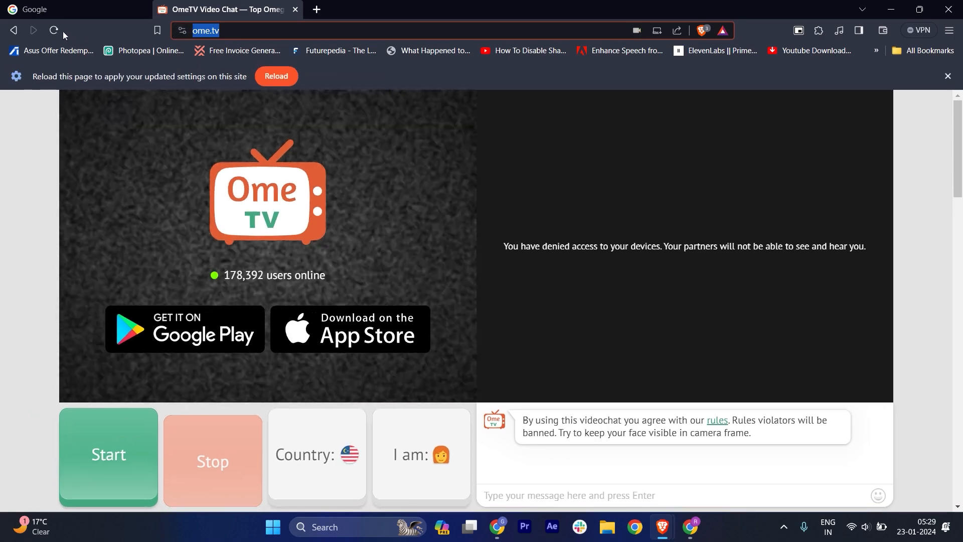
click(54, 30)
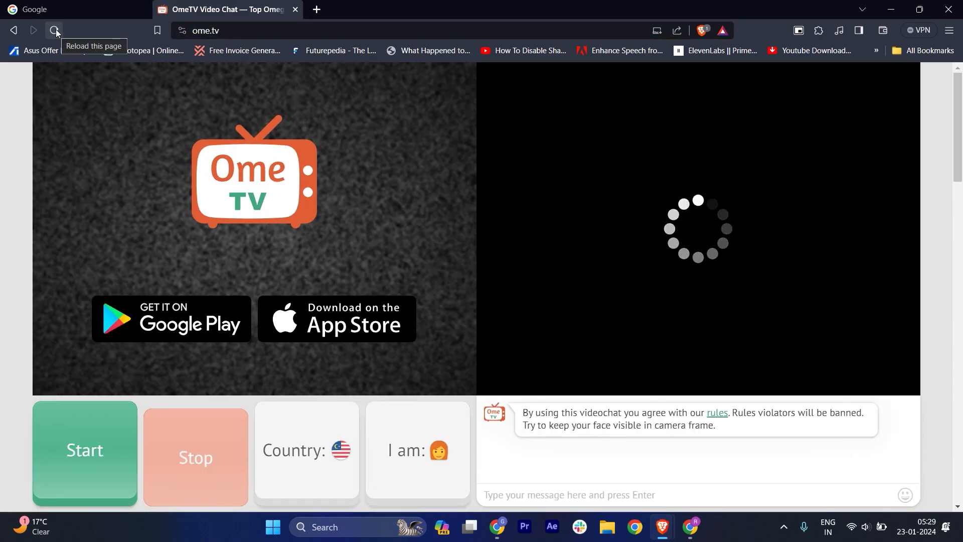
click(54, 30)
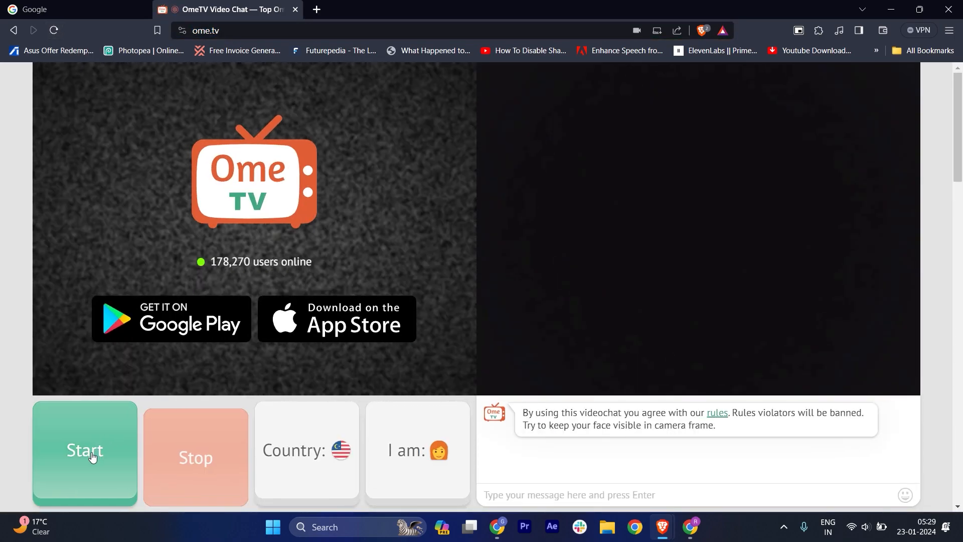
- Start a partner search, stop it, and recheck the site's camera and microphone permissions
click(85, 453)
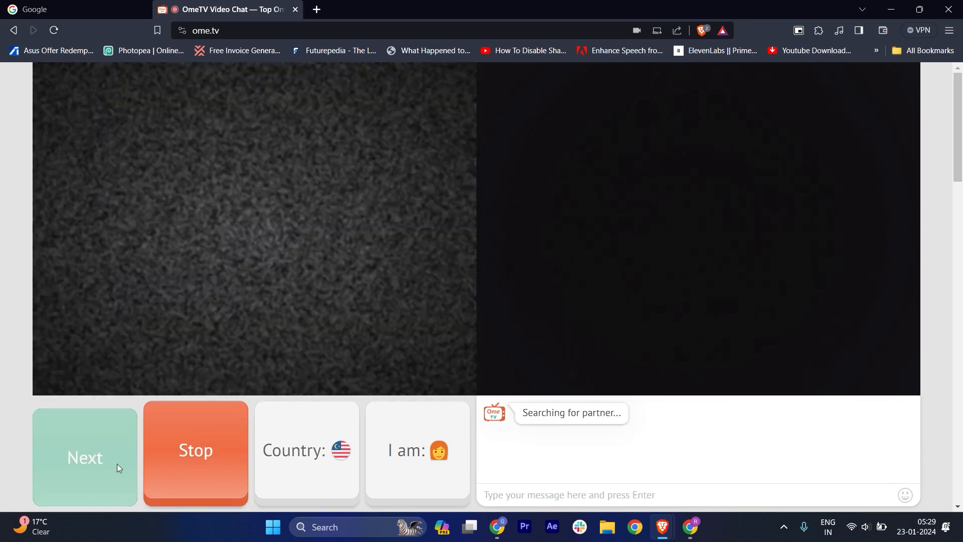
mouse_move(168, 468)
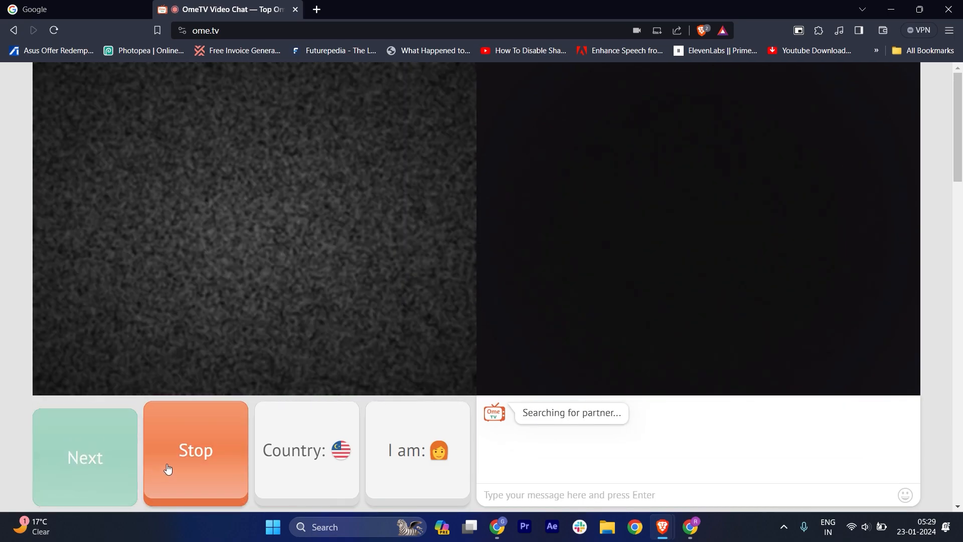
click(196, 457)
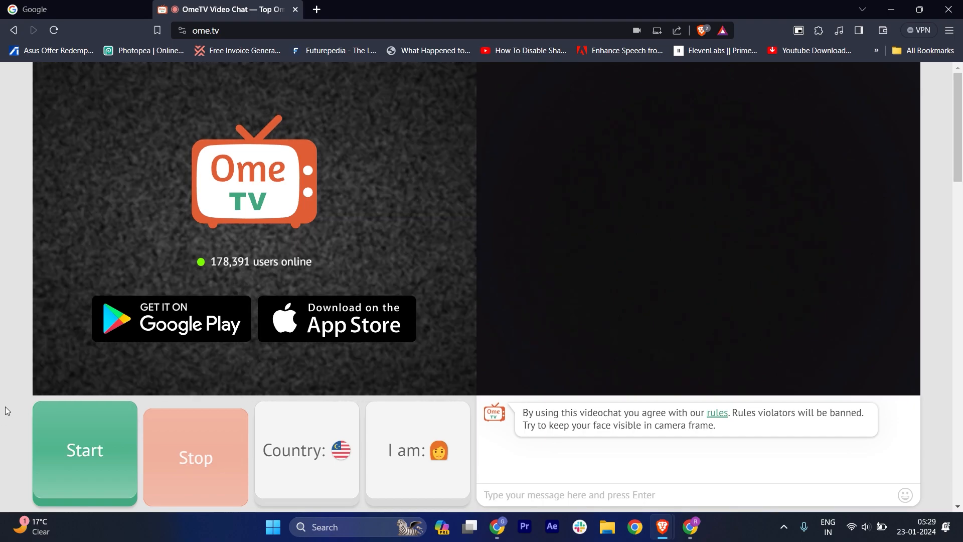
click(181, 30)
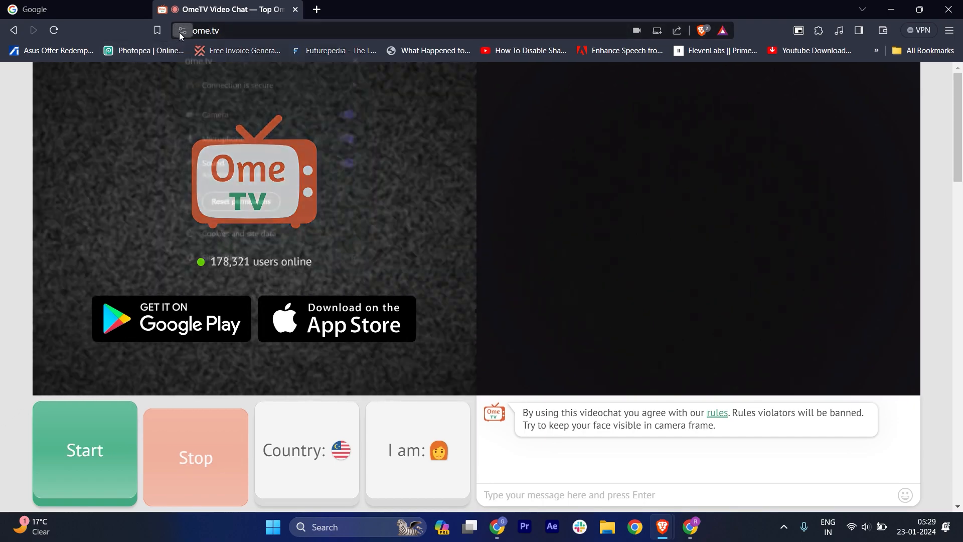
- Search Google for 'warp' and then for chrome extensions in a fresh tab
click(181, 31)
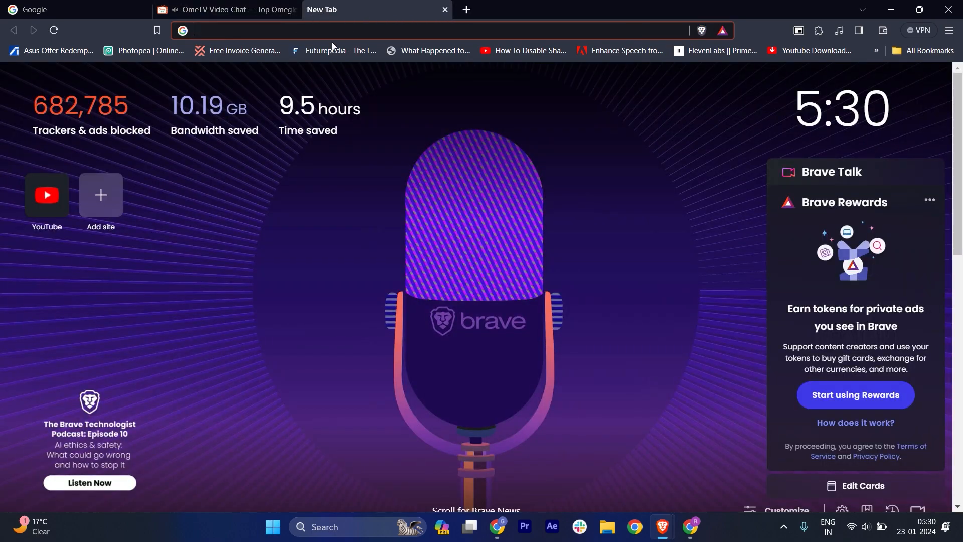
text(warp)
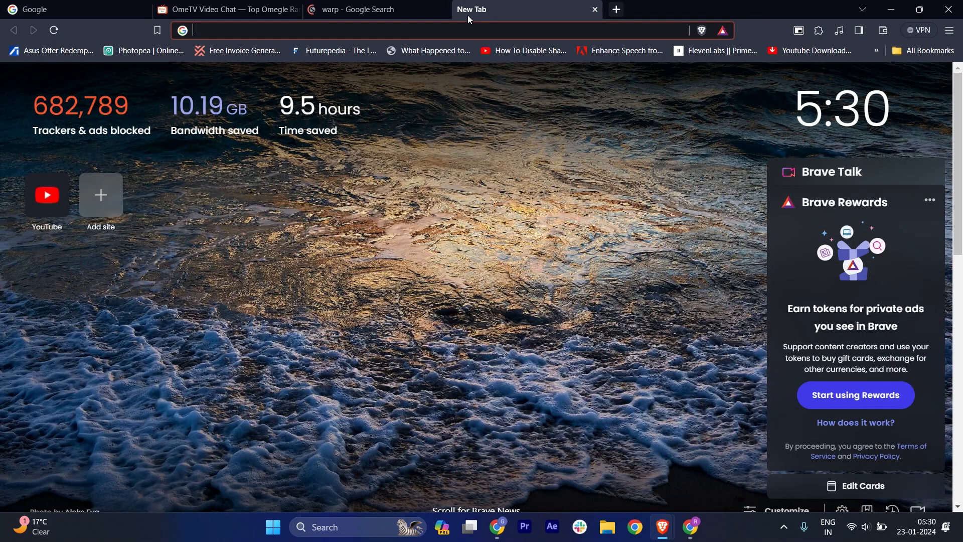
text(gchrom)
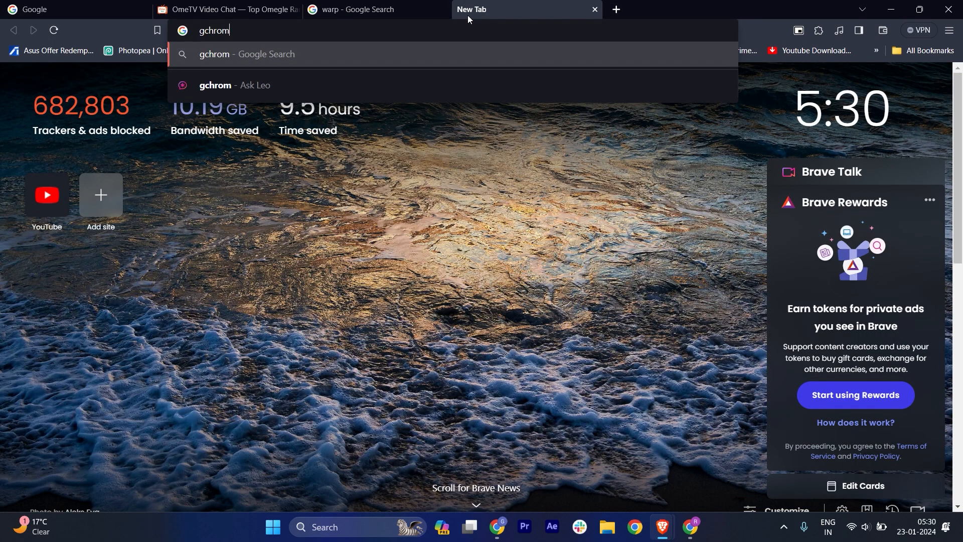
text(extemti)
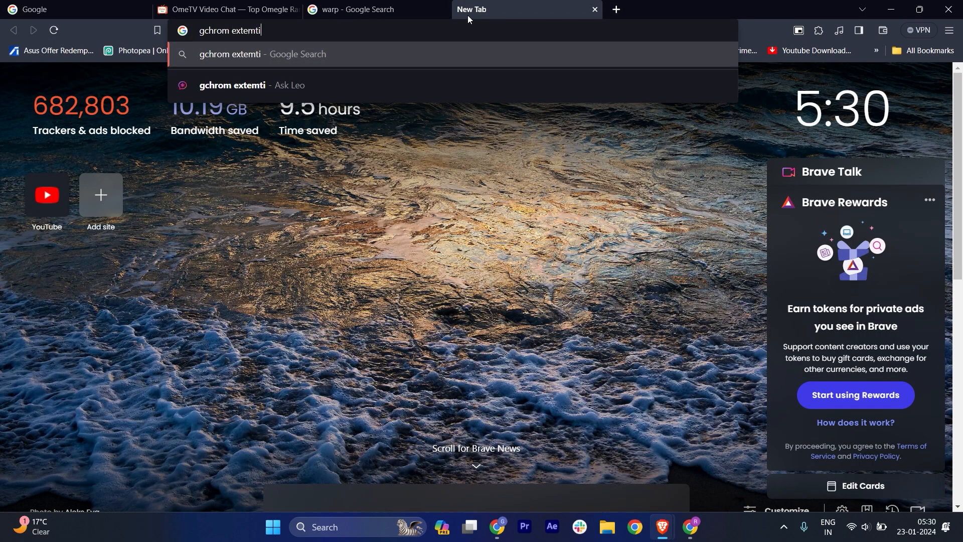
key(Return)
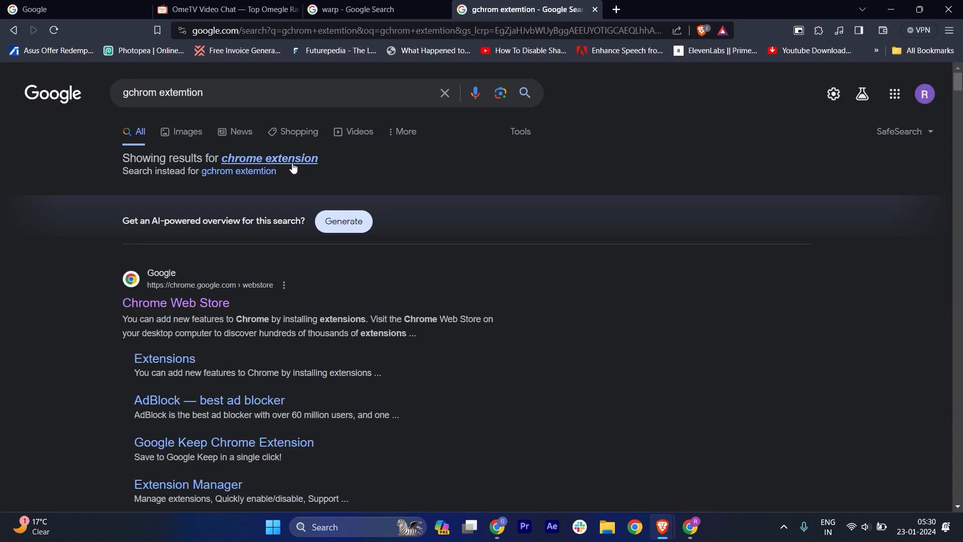
- Accept the corrected 'chrome extension' spelling and reach the Chrome Web Store search box
click(268, 158)
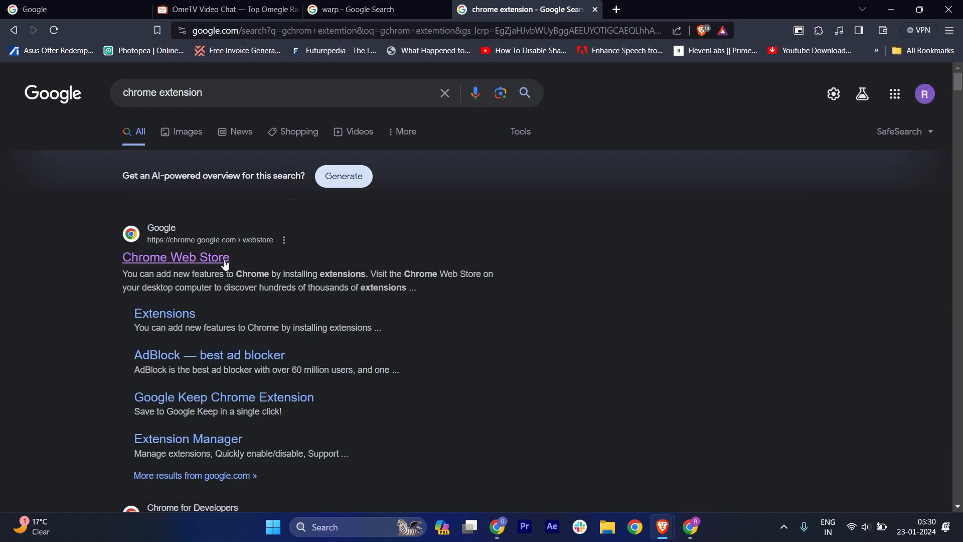
click(368, 9)
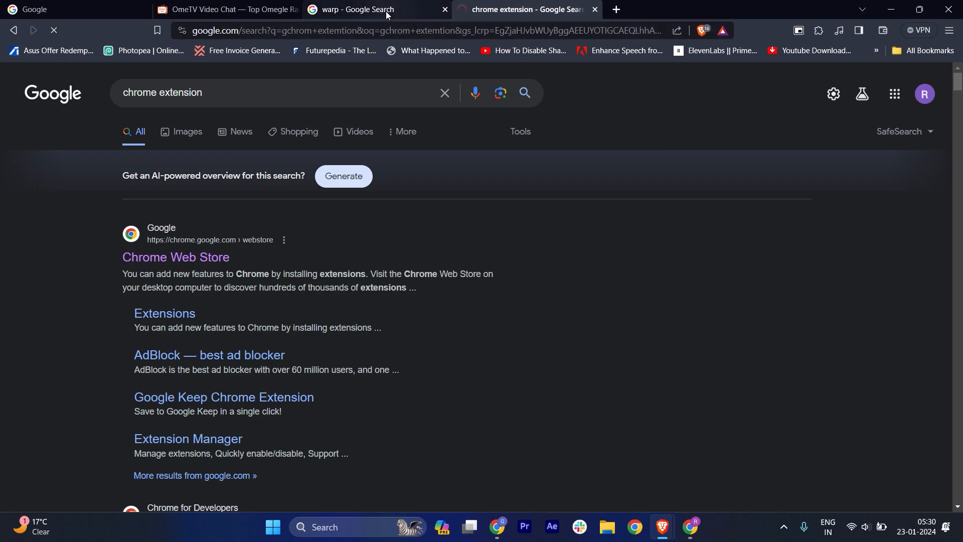
click(176, 256)
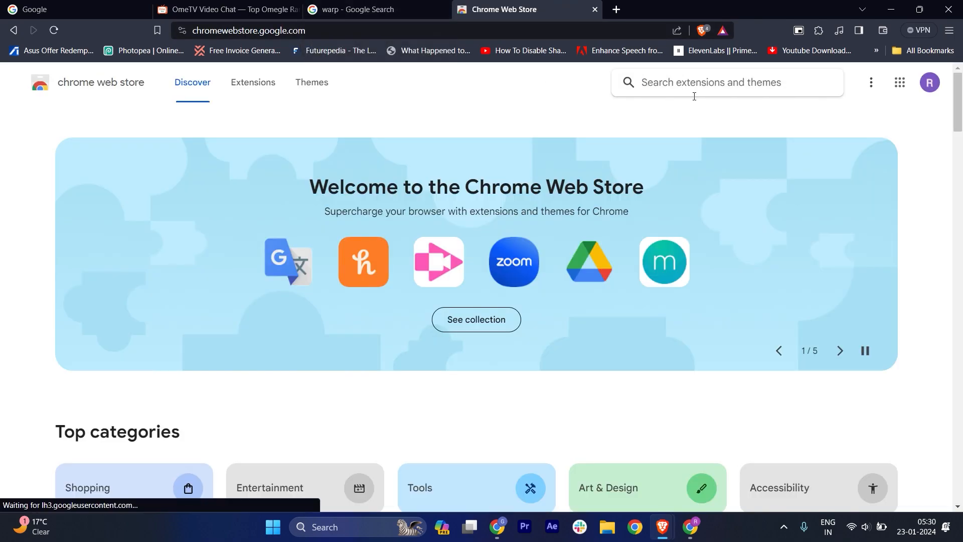
- Search the store for 'free vpn', land on the 1clickVPN extension page, then return to OmeTV
text(free vpn)
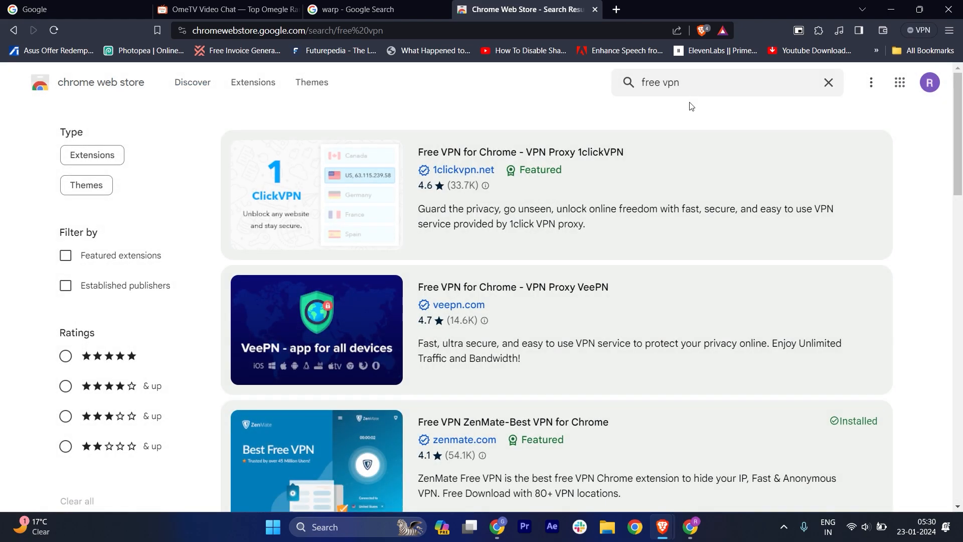
click(521, 152)
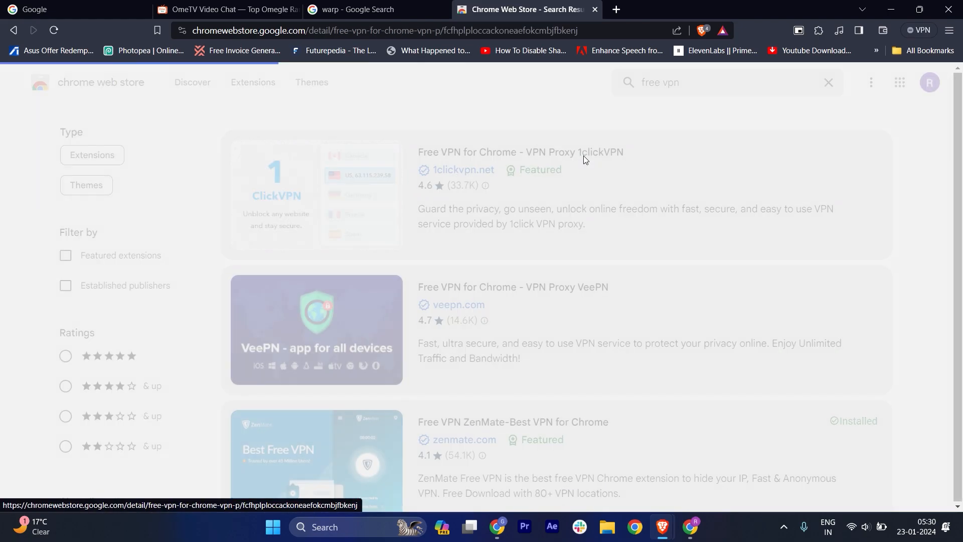
click(519, 151)
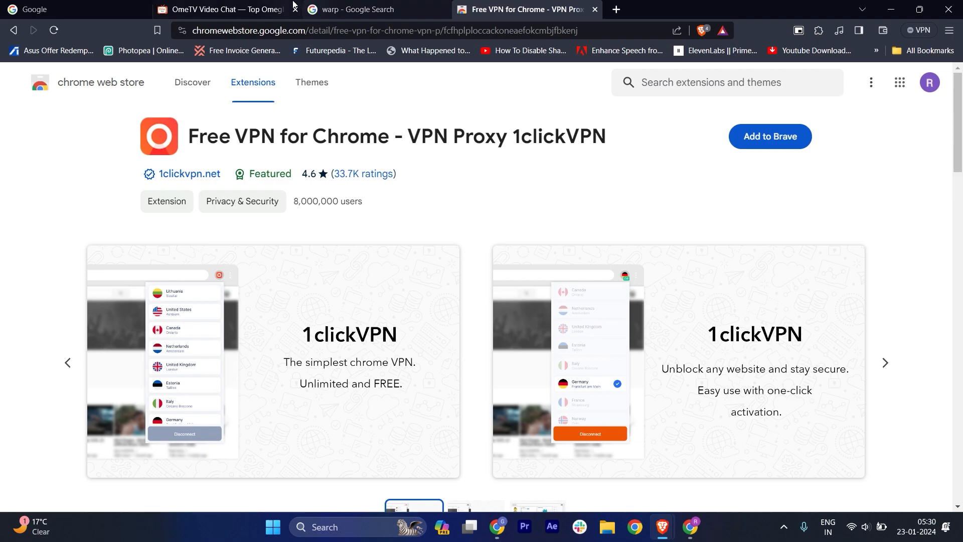
click(221, 9)
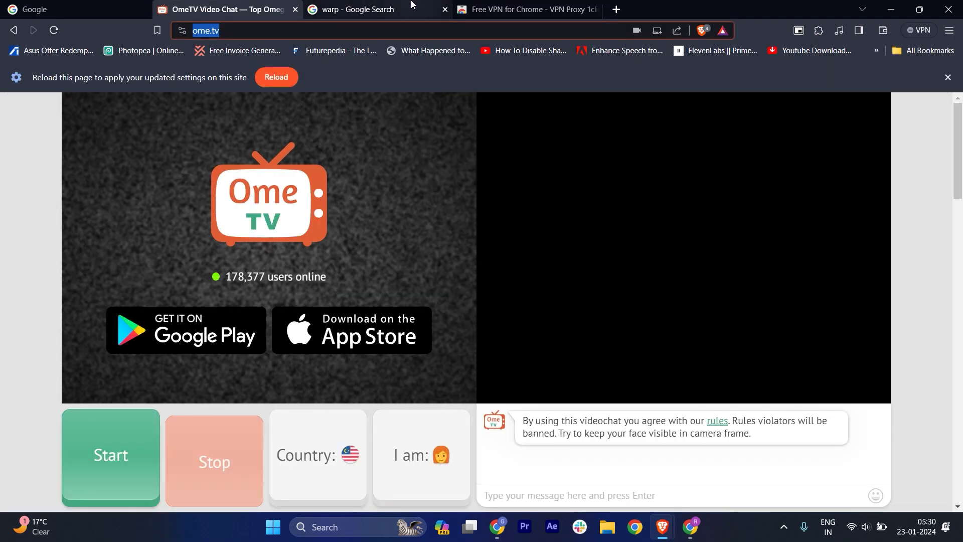
- Reach Cloudflare's WARP (1.1.1.1) download page from the warp search, then return to OmeTV
click(369, 9)
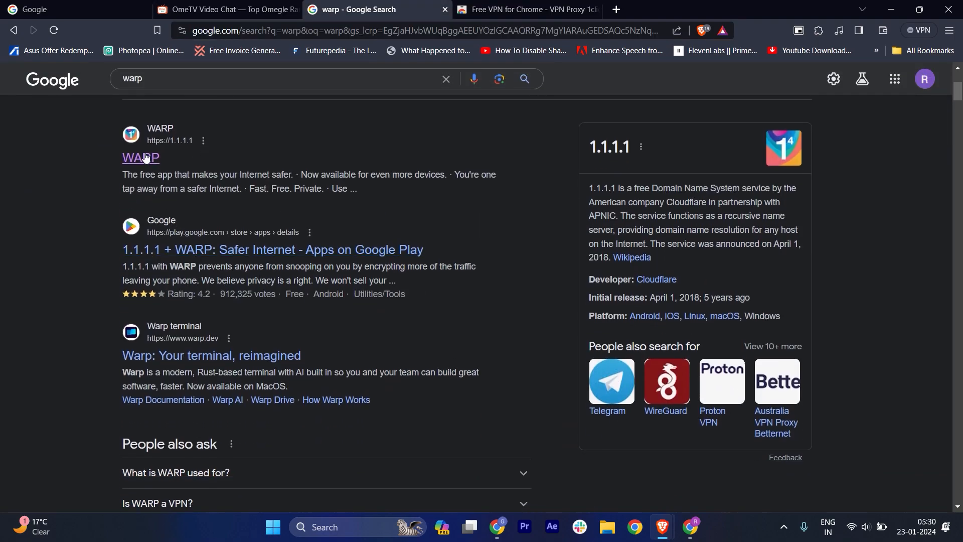
click(140, 158)
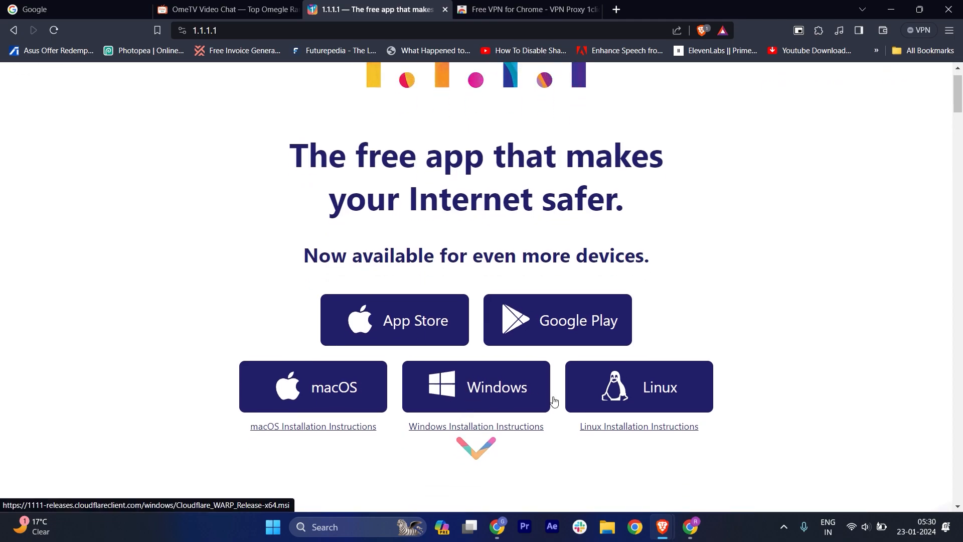
scroll(up, 3)
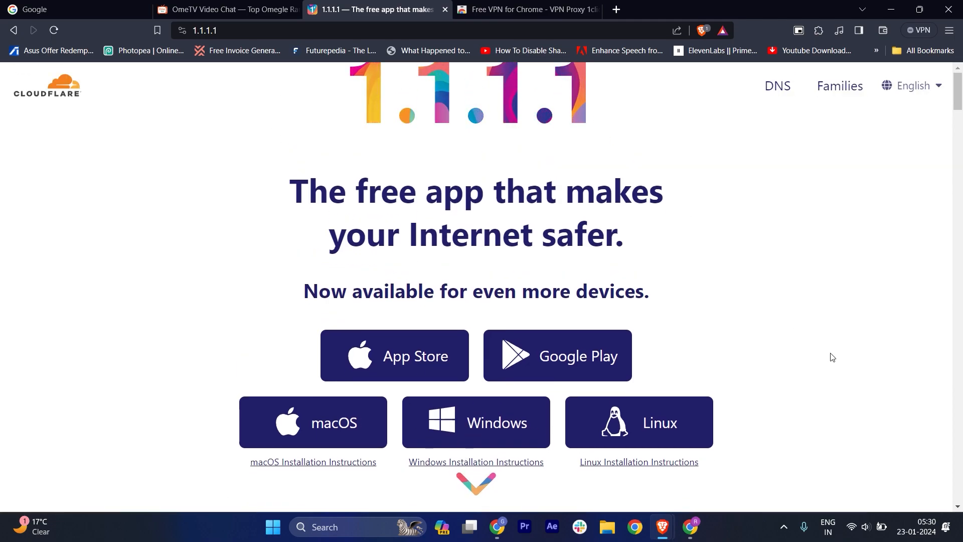
mouse_move(674, 243)
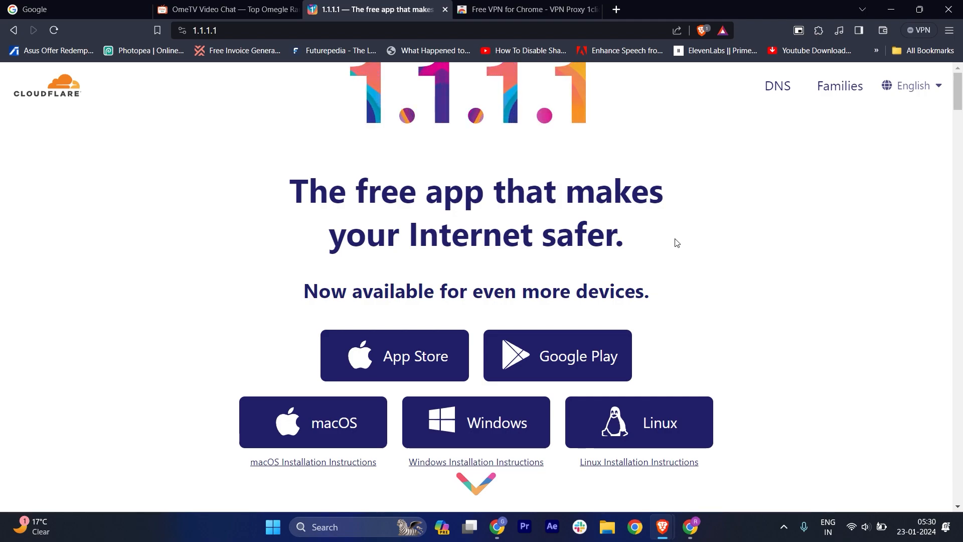
click(227, 9)
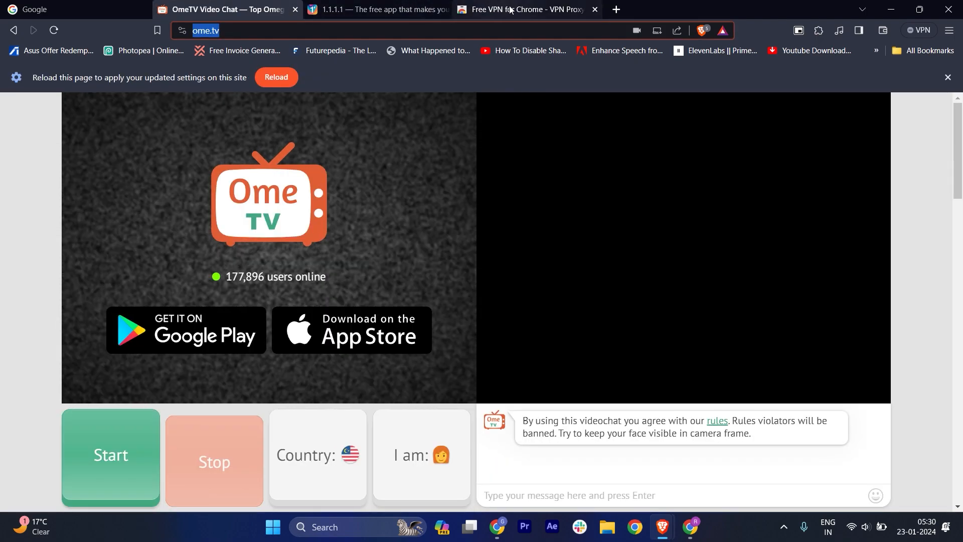
click(527, 9)
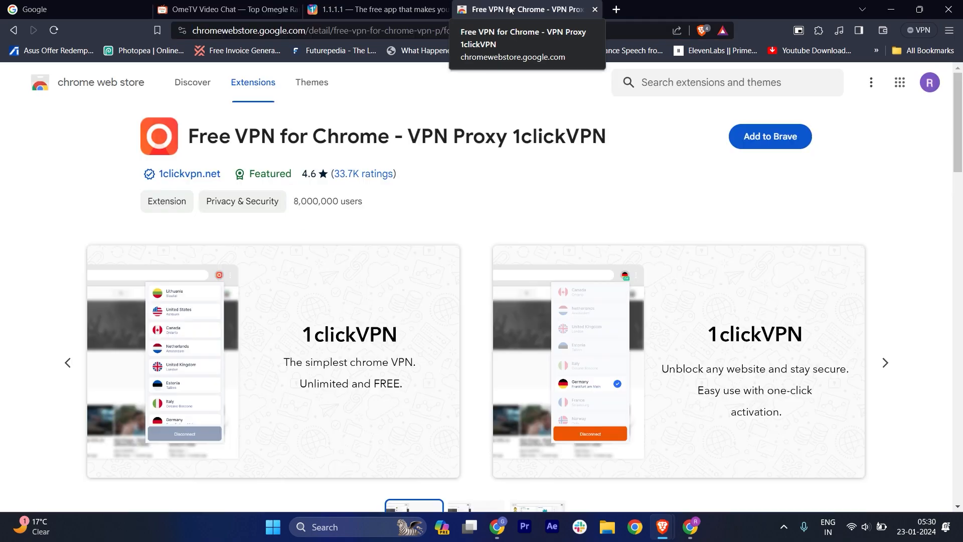
mouse_move(182, 142)
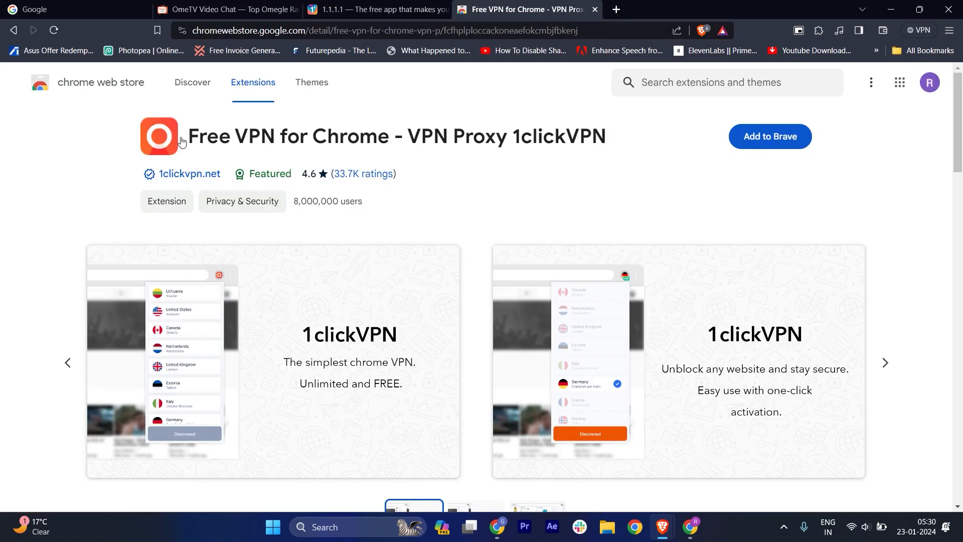
mouse_move(744, 161)
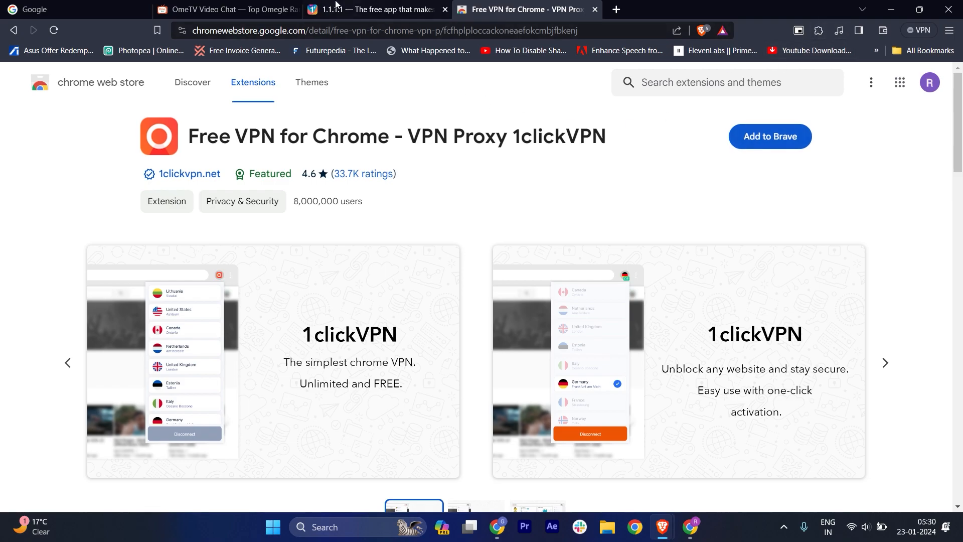
mouse_move(224, 9)
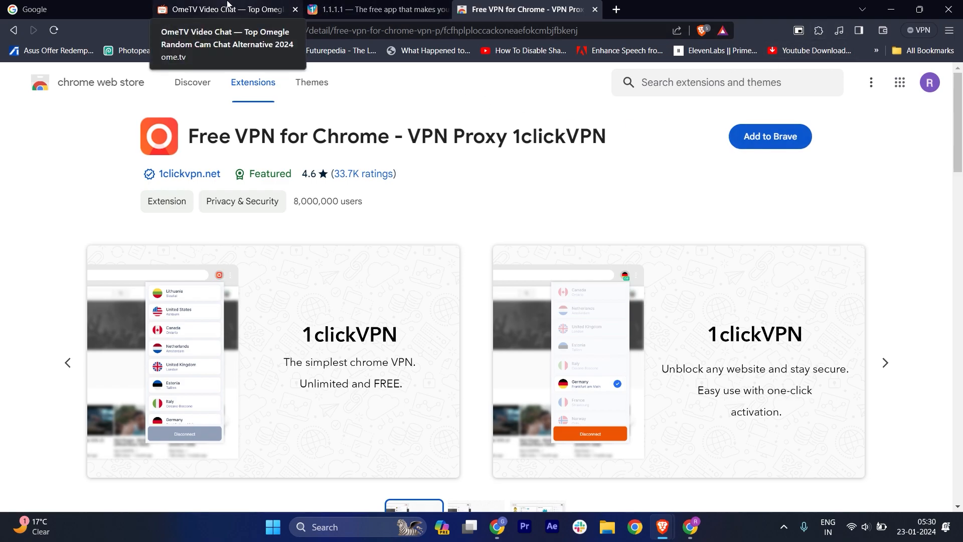
click(221, 9)
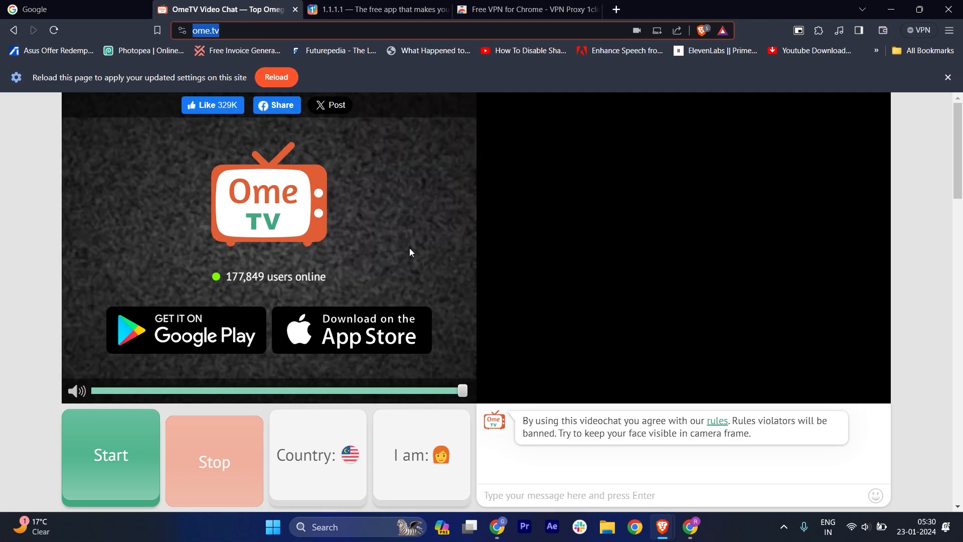